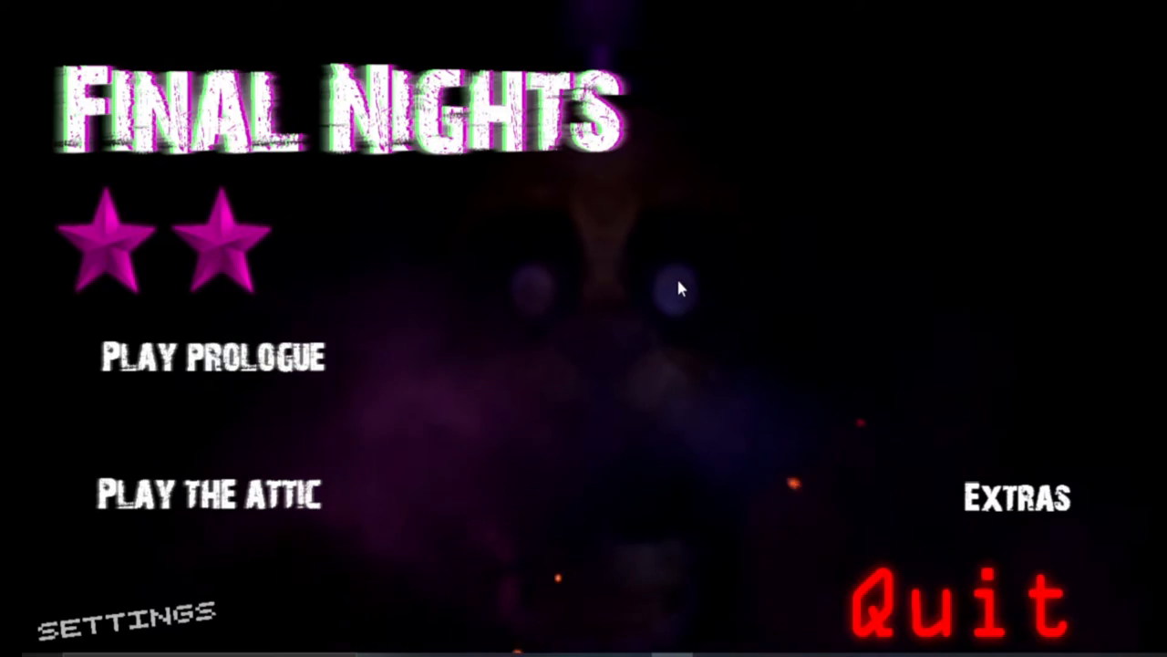
{"action": "mouse_move", "coordinate": [643, 311]}
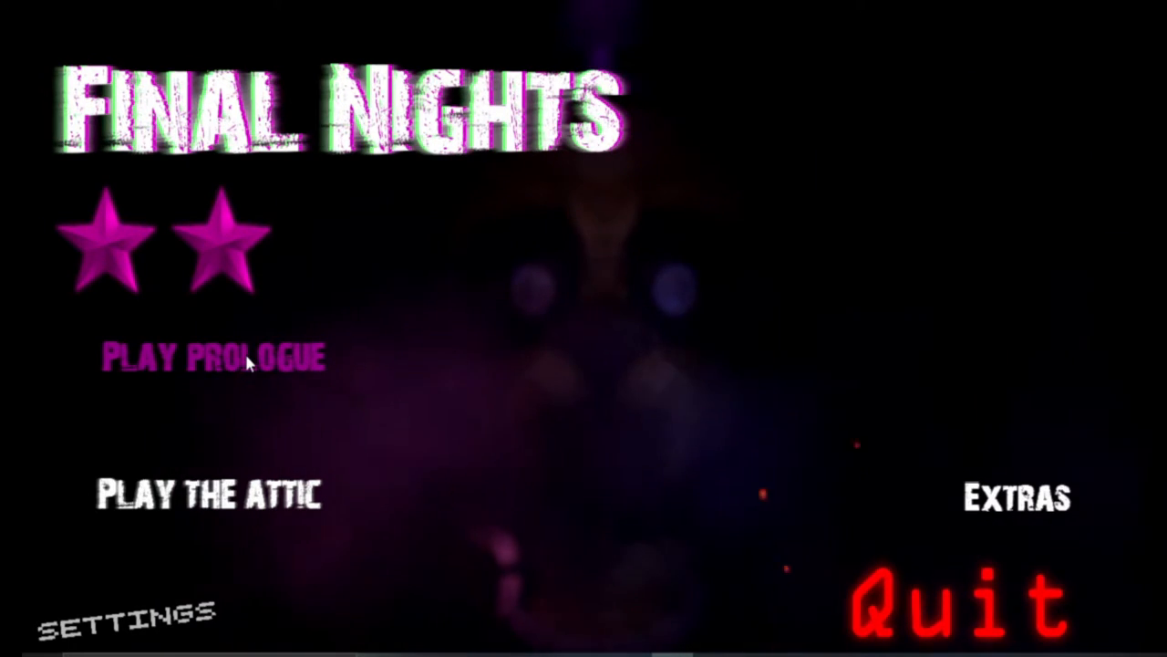
- Start the prologue night and wait for the dark bedroom with the colour-bar TV
{"action": "left_click", "coordinate": [213, 357]}
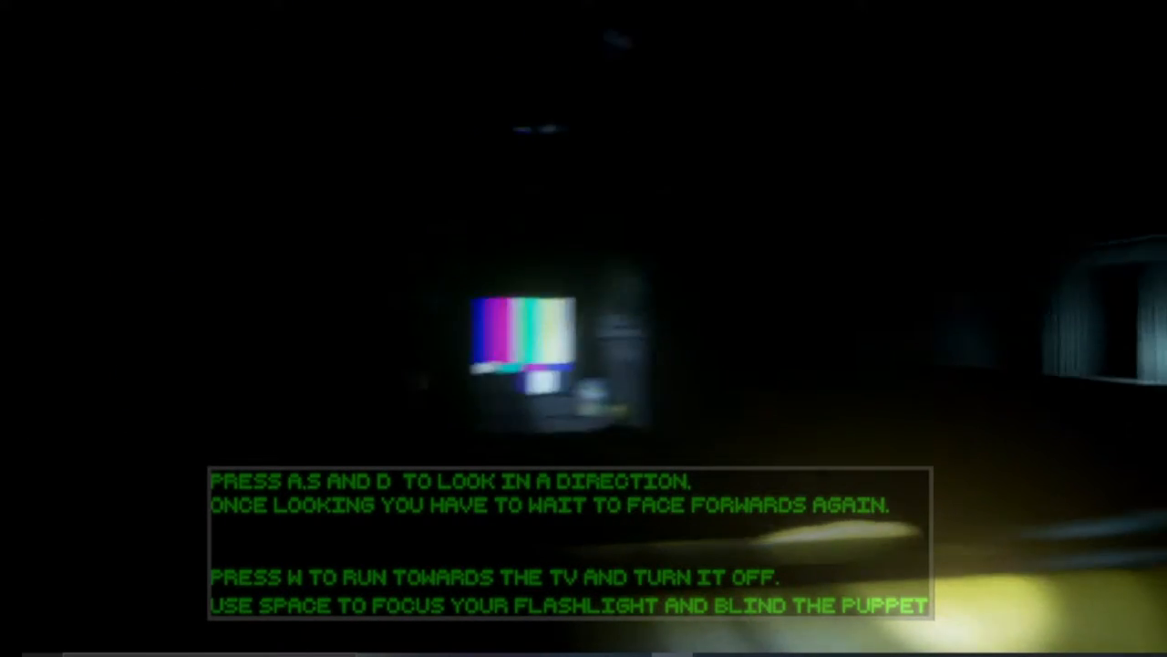
- Check the bedroom door, return to the TV, then check the door again
{"action": "key", "text": "w"}
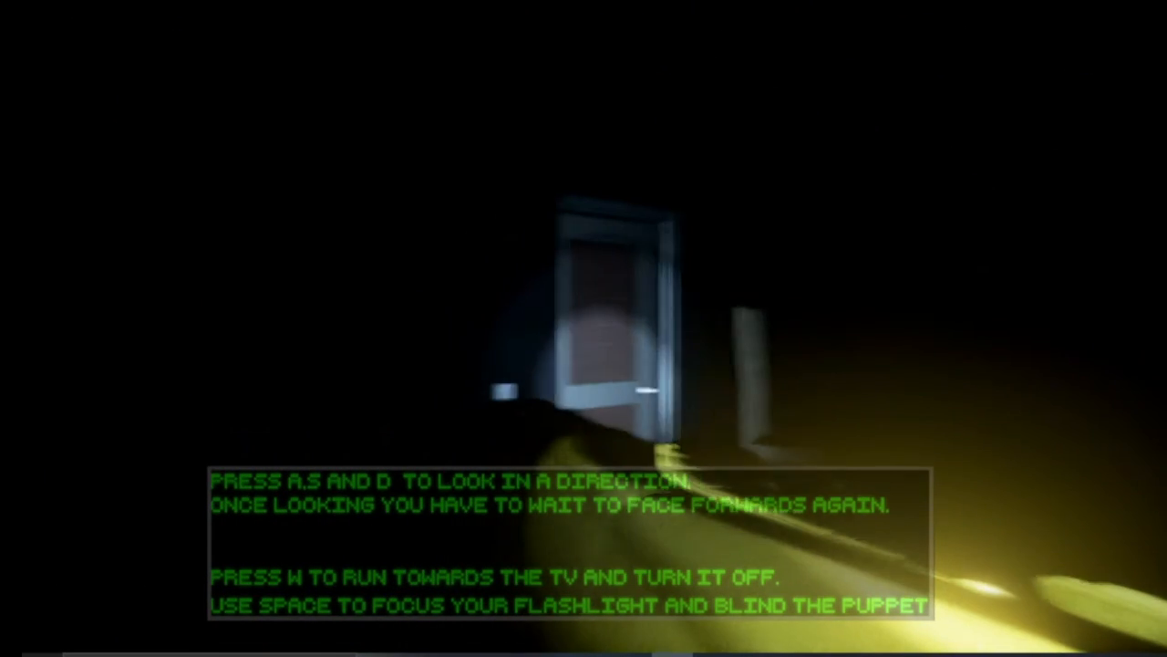
{"action": "key", "text": "w"}
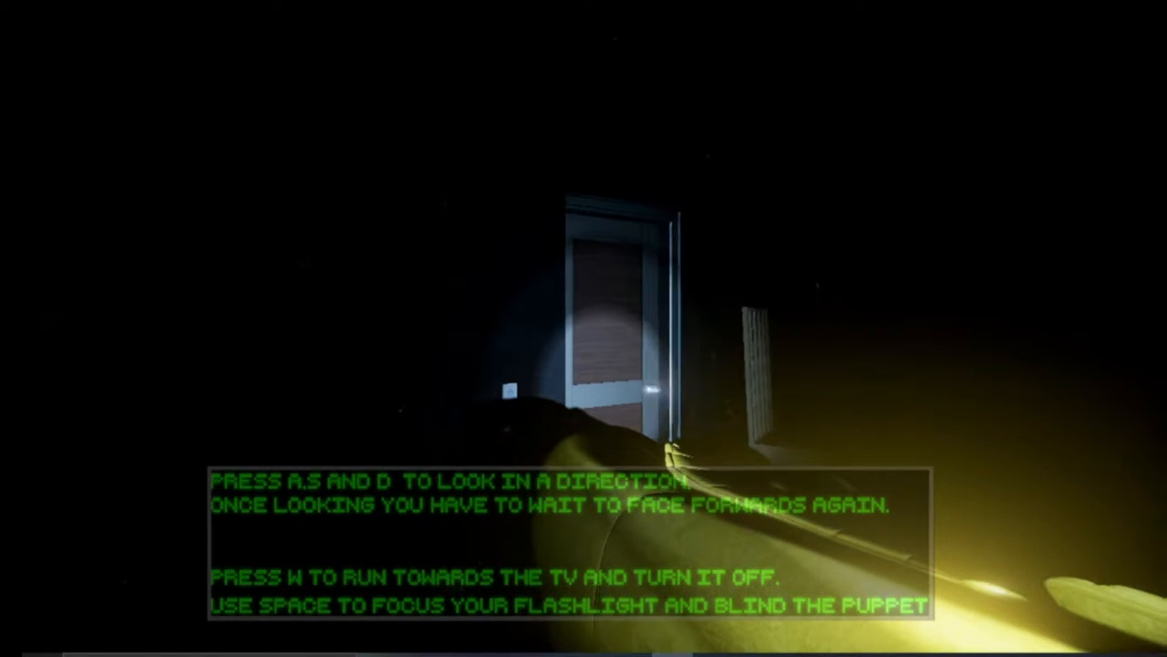
{"action": "key", "text": "w"}
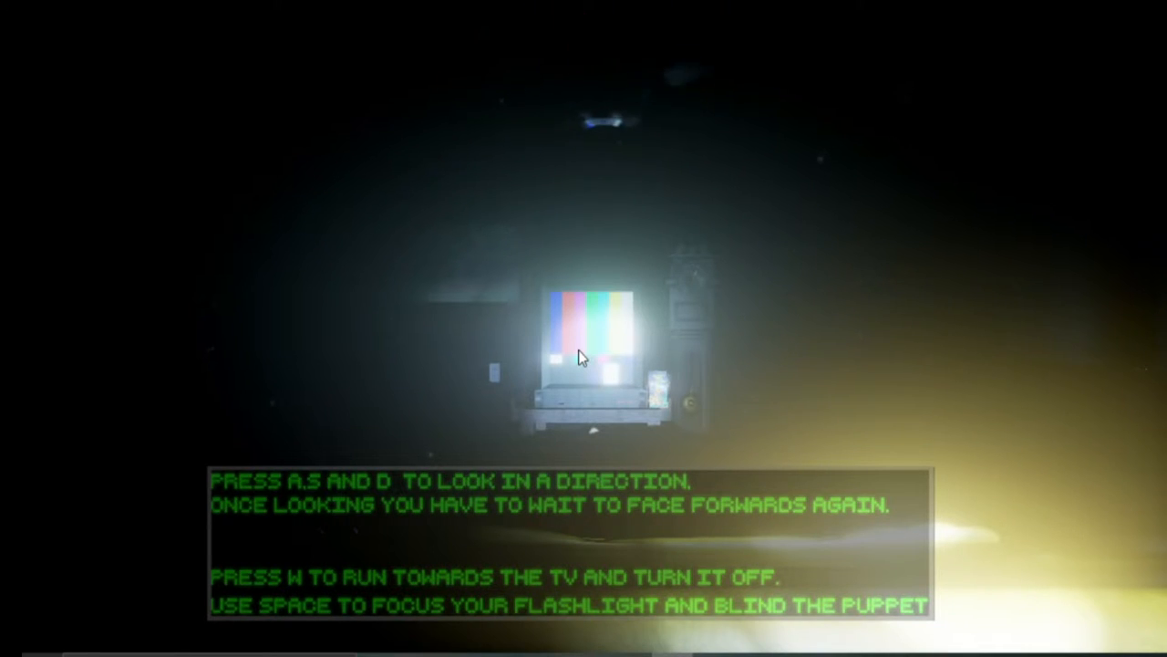
{"action": "key", "text": "w"}
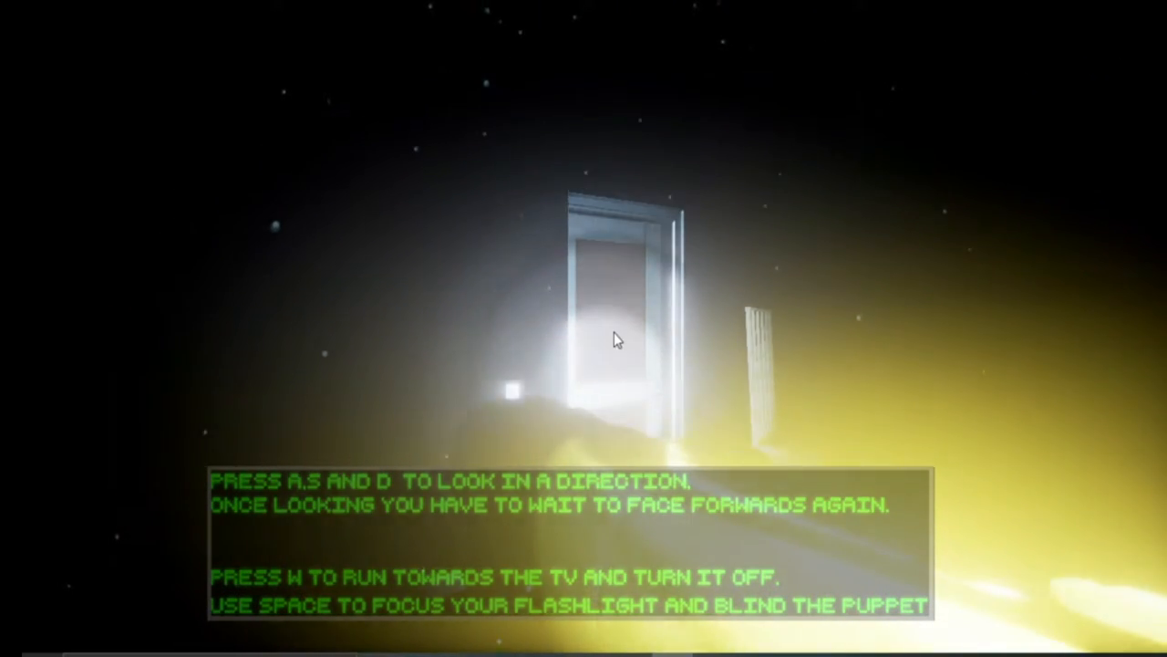
{"action": "key", "text": "w"}
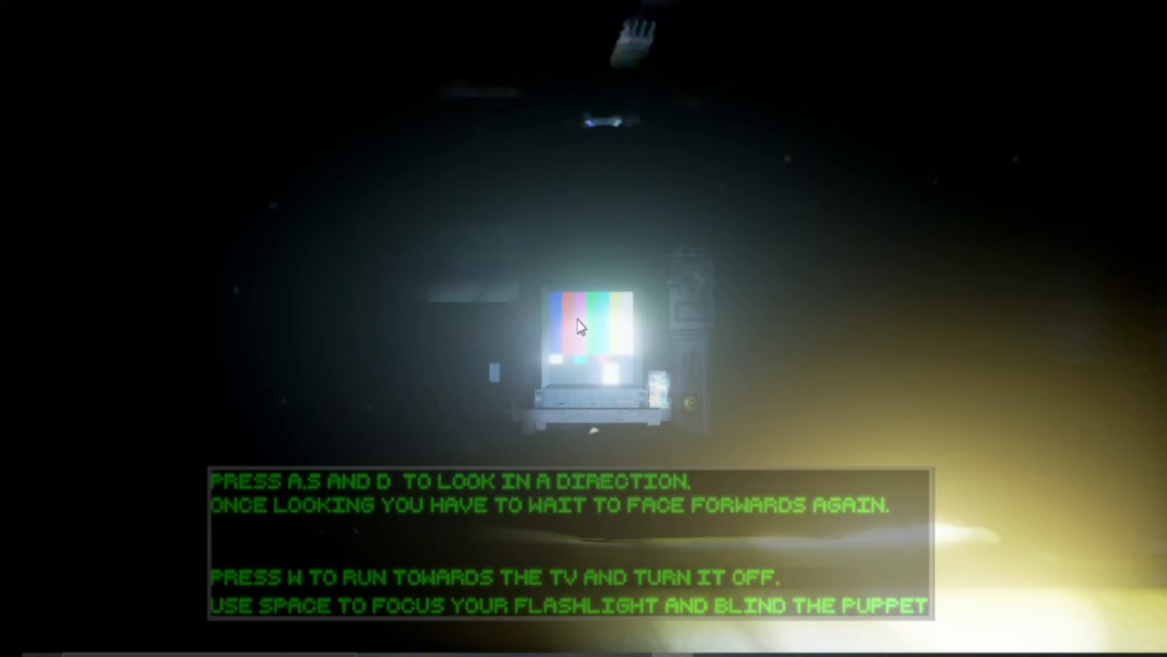
- Focus the flashlight beam on the colour-bar TV to blind the puppet
{"action": "key", "text": "w"}
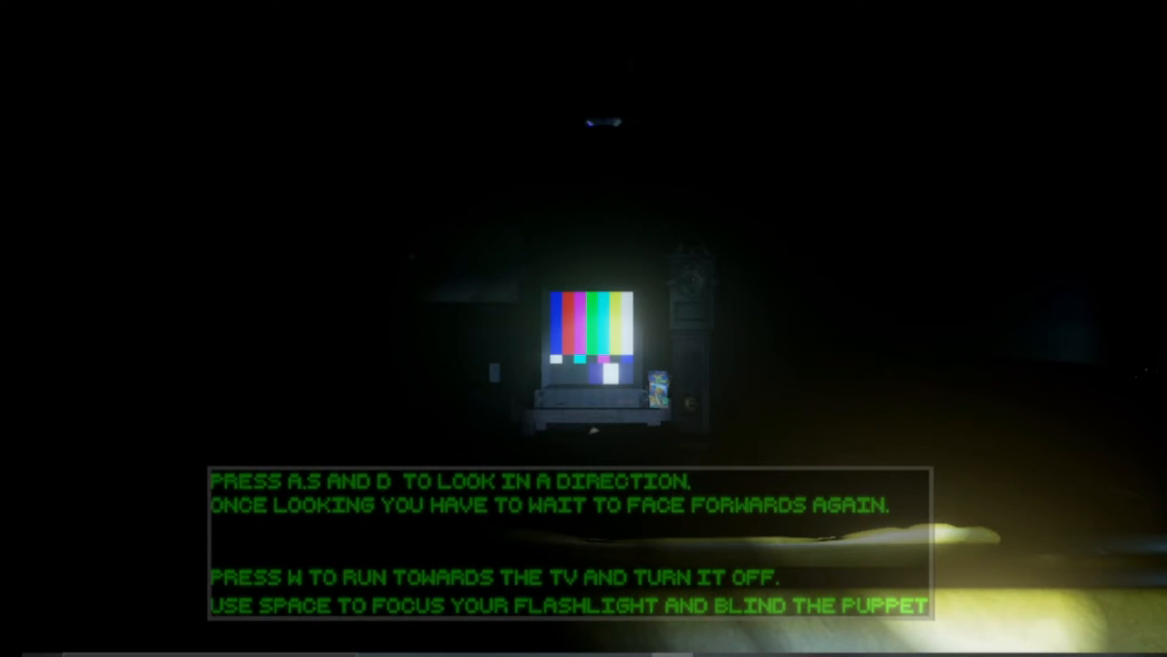
- Face the bedroom door and light it with the flashlight
{"action": "key", "text": "space"}
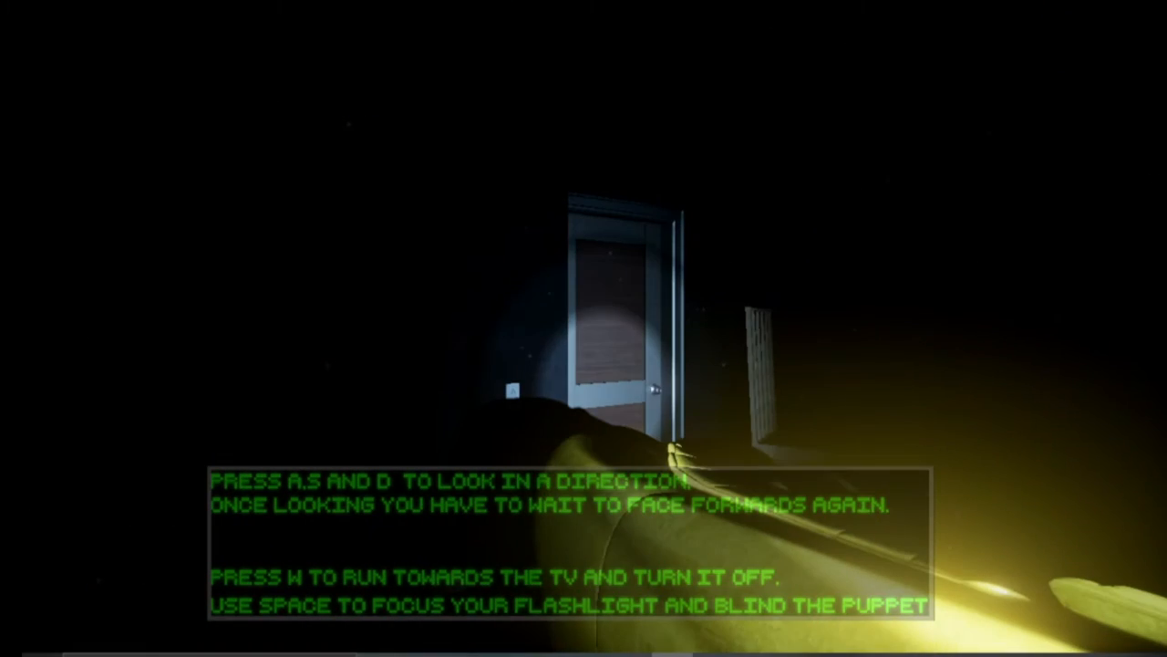
{"action": "key", "text": "w"}
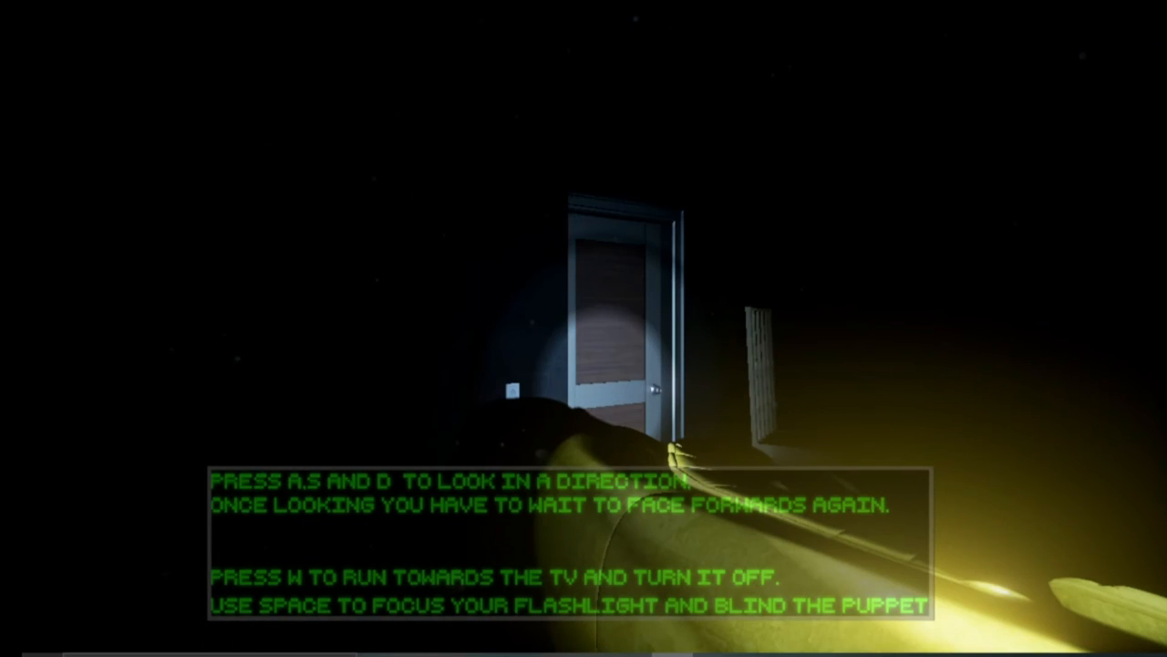
{"action": "key", "text": "w"}
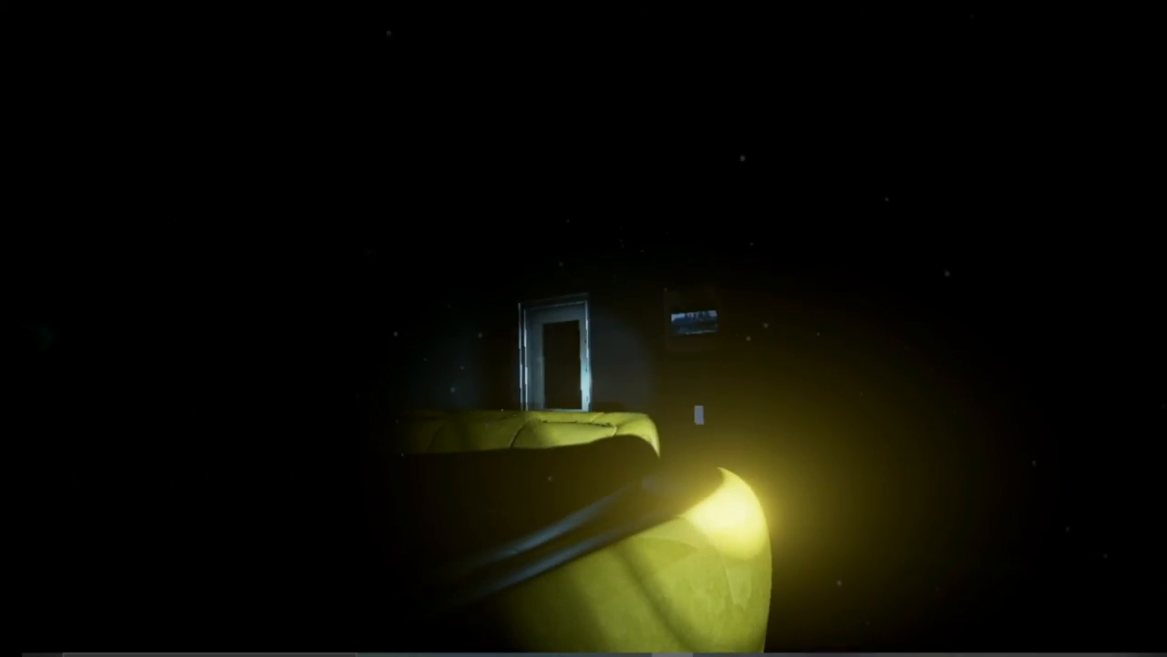
{"action": "mouse_move", "coordinate": [583, 328]}
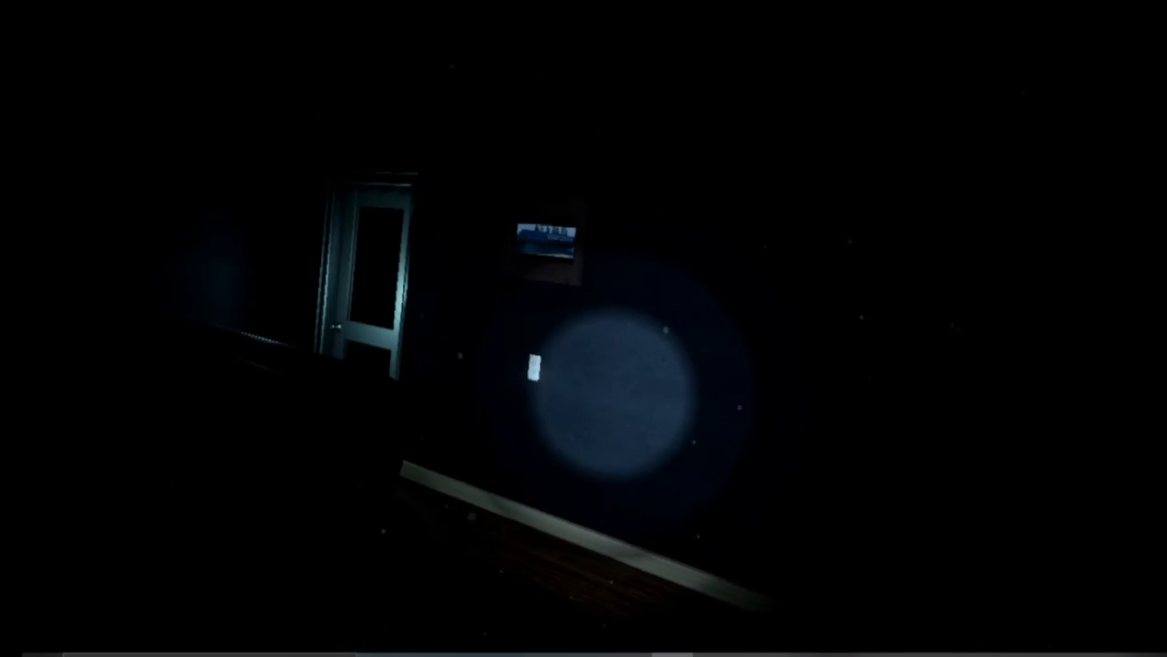
{"action": "mouse_move", "coordinate": [584, 329]}
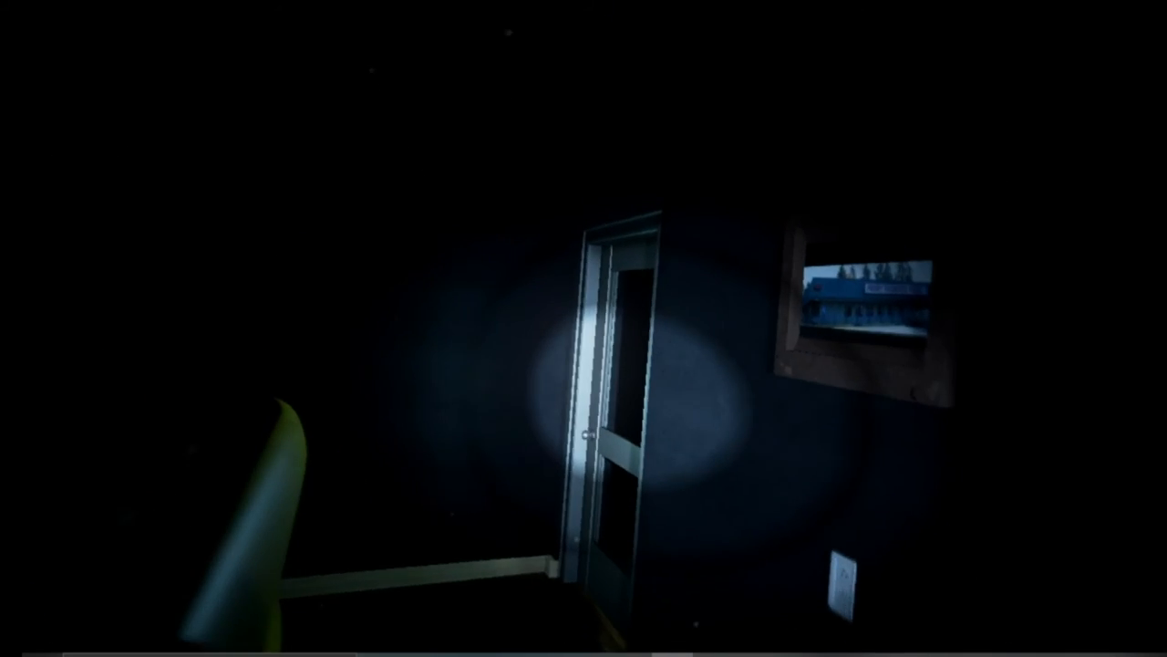